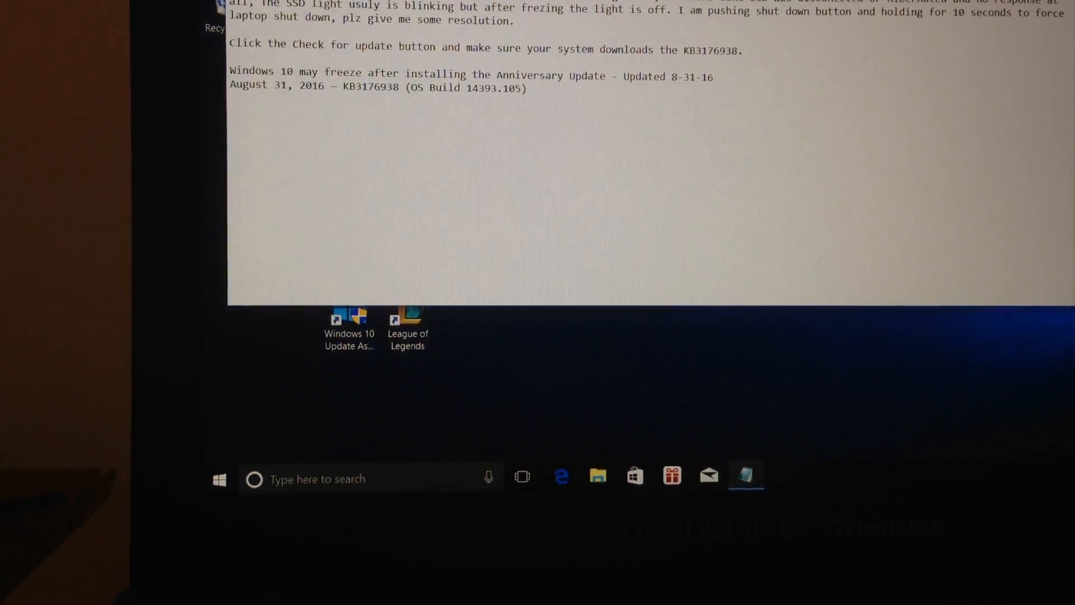
Open Control Panel via a Start search for 'co', then the High performance plan's settings
{"action": "left_click", "coordinate": [218, 479]}
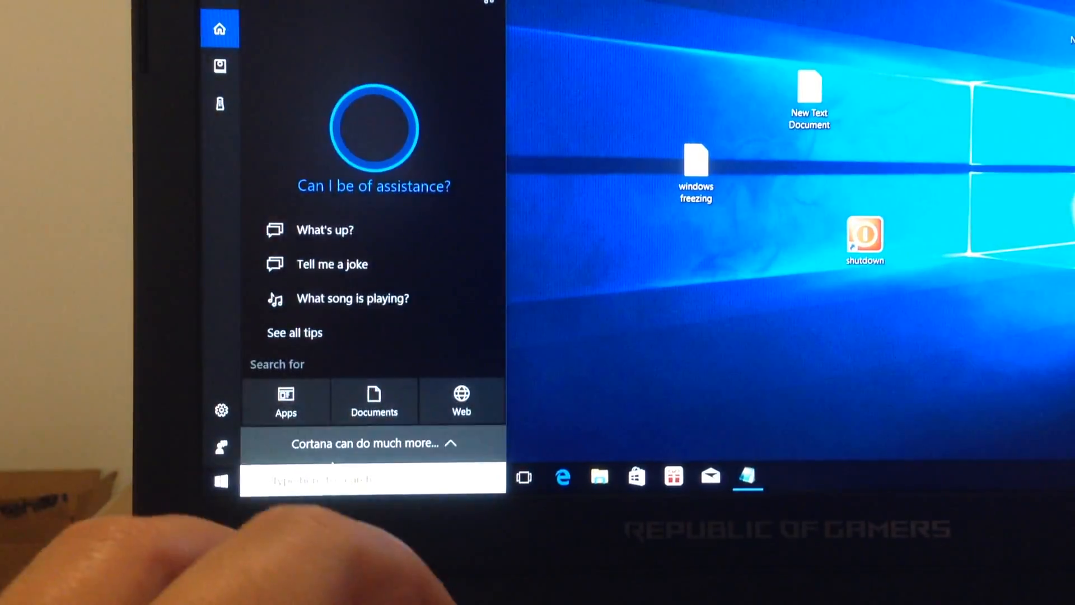
{"action": "type", "text": "co"}
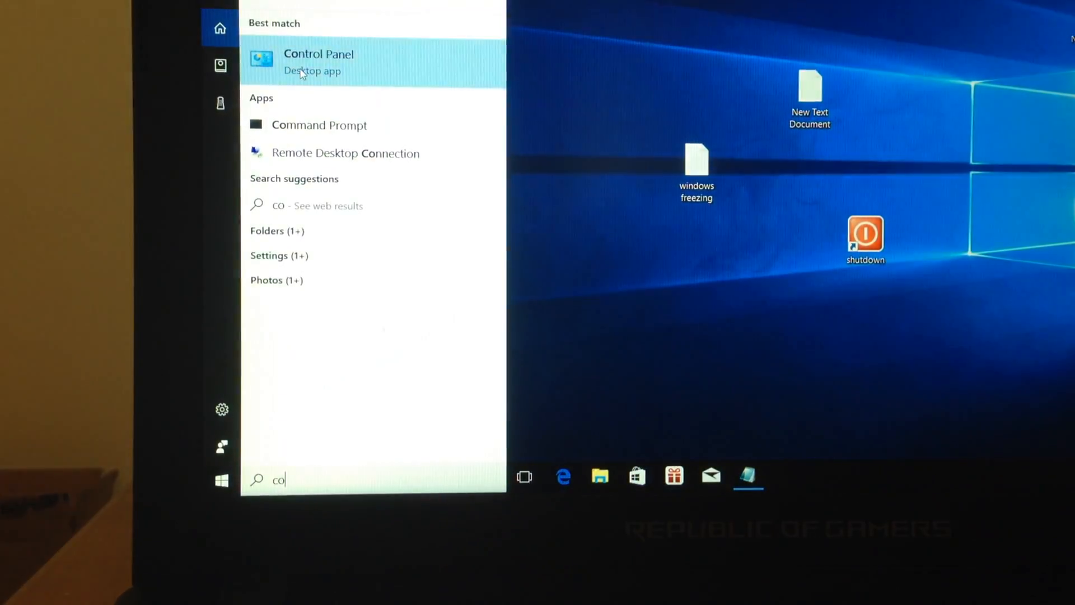
{"action": "left_click", "coordinate": [318, 62]}
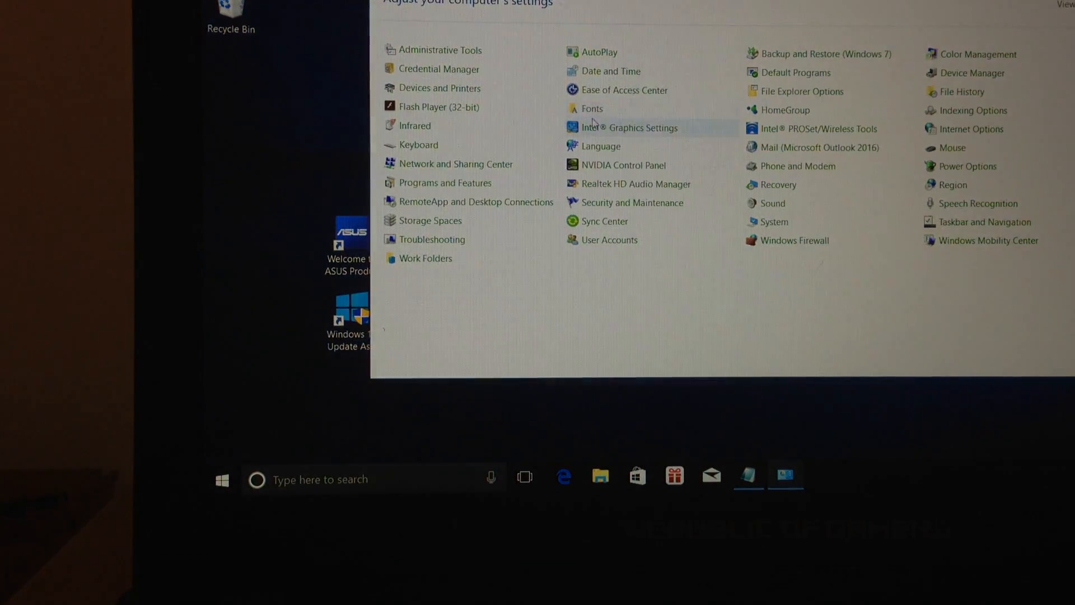
{"action": "mouse_move", "coordinate": [967, 165]}
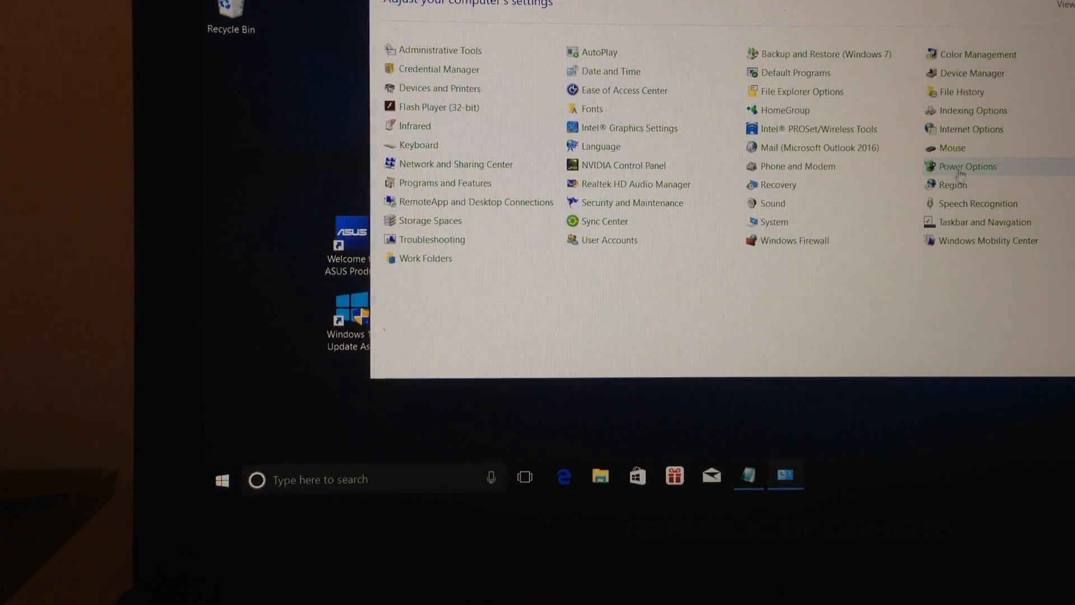
{"action": "left_click", "coordinate": [967, 165]}
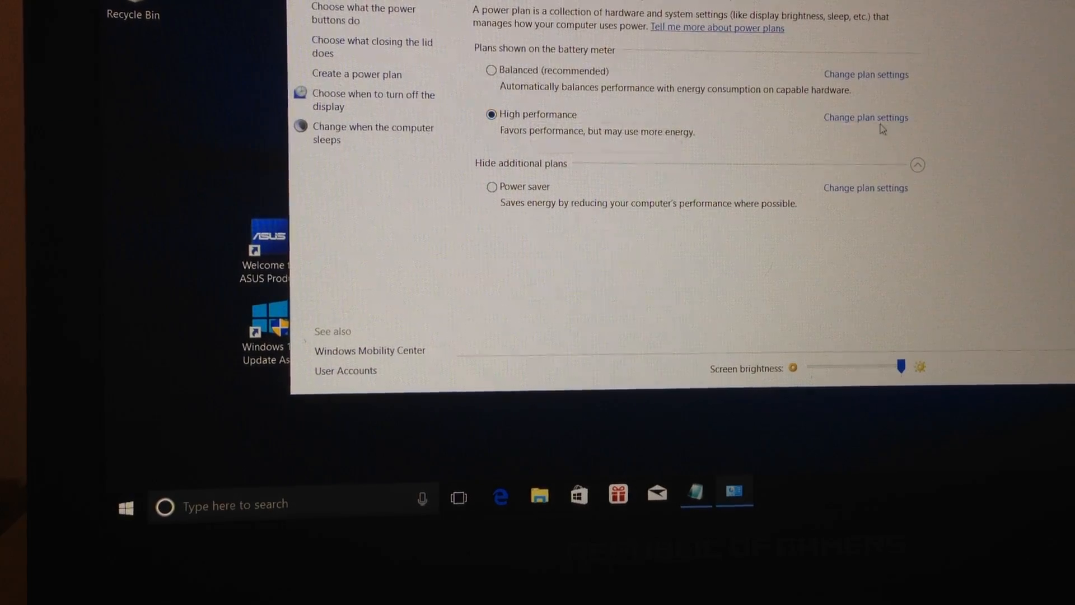
{"action": "left_click", "coordinate": [865, 117]}
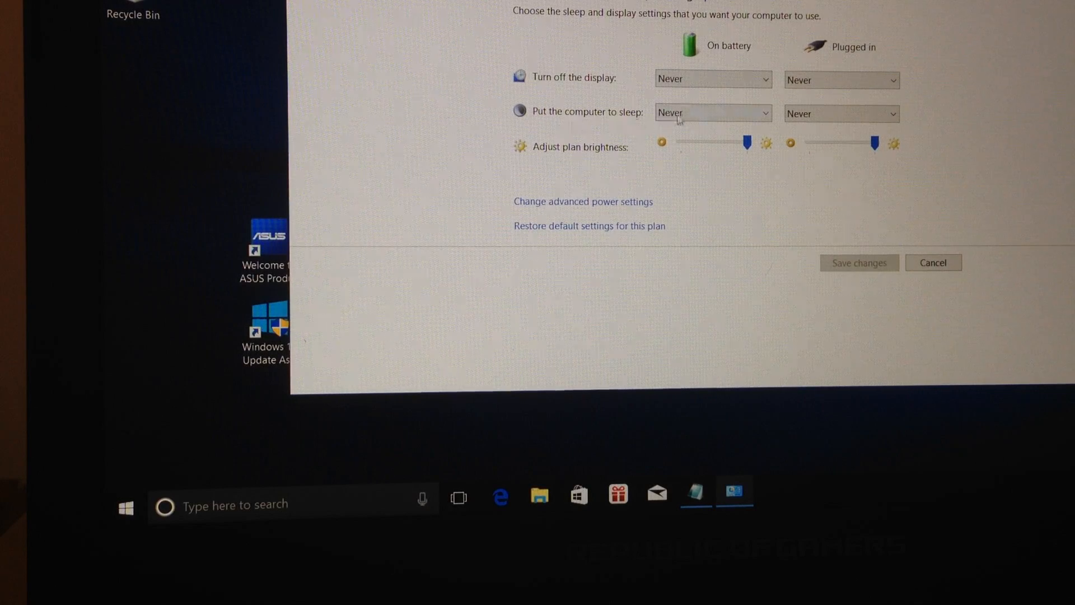
{"action": "mouse_move", "coordinate": [583, 211]}
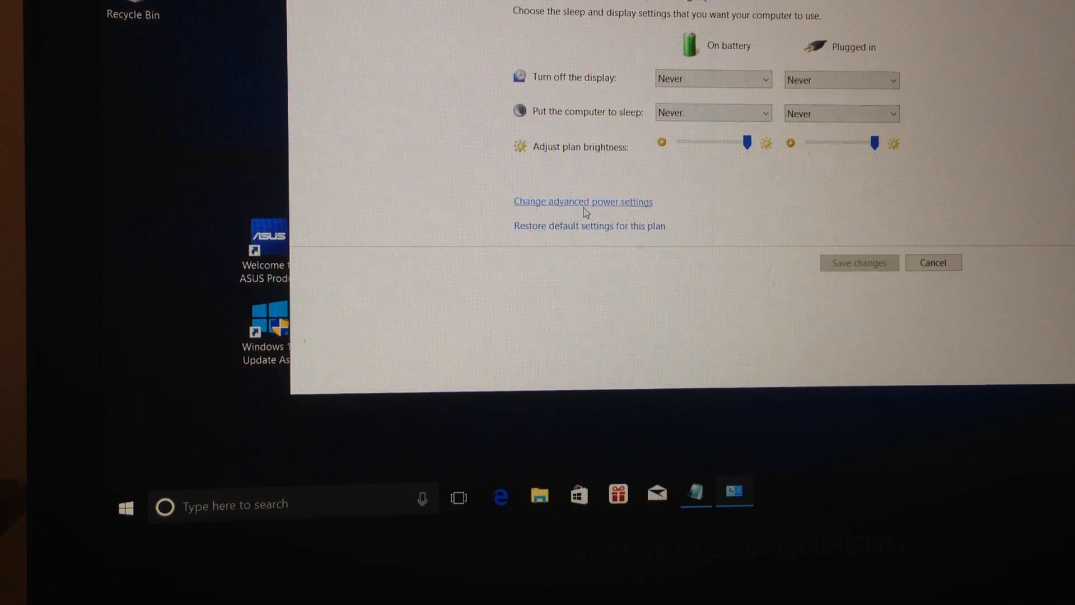
{"action": "left_click", "coordinate": [582, 201]}
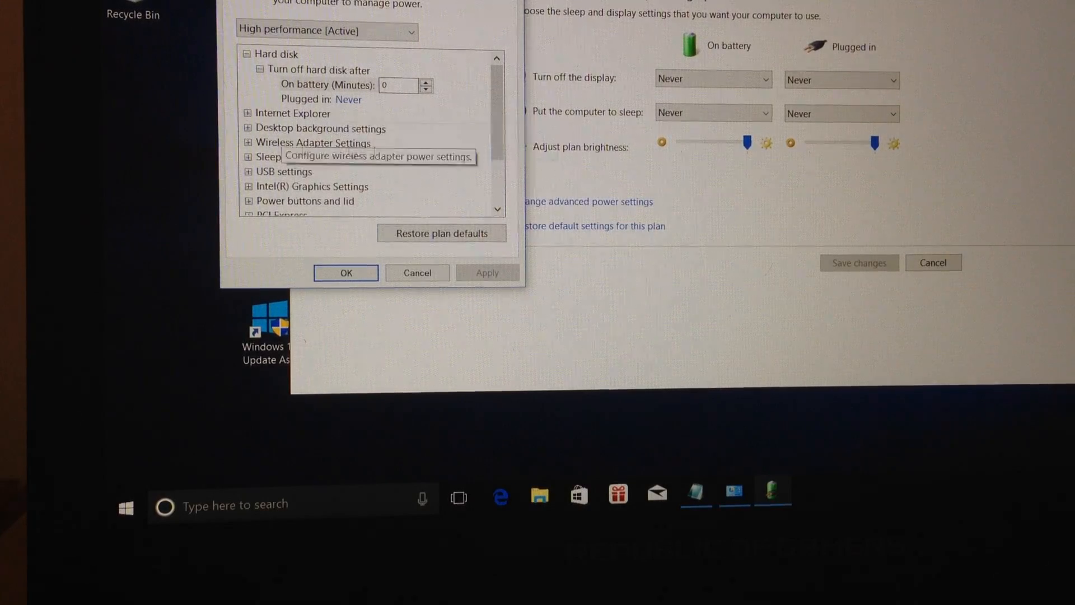
{"action": "scroll", "scroll_direction": "down", "scroll_amount": 3}
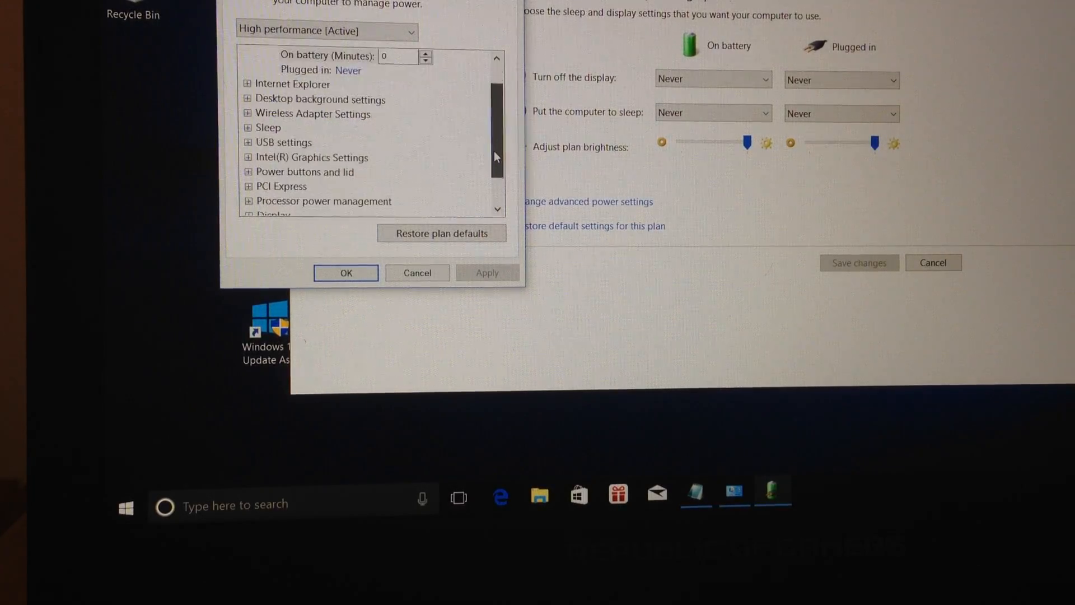
{"action": "scroll", "scroll_direction": "down", "scroll_amount": 3}
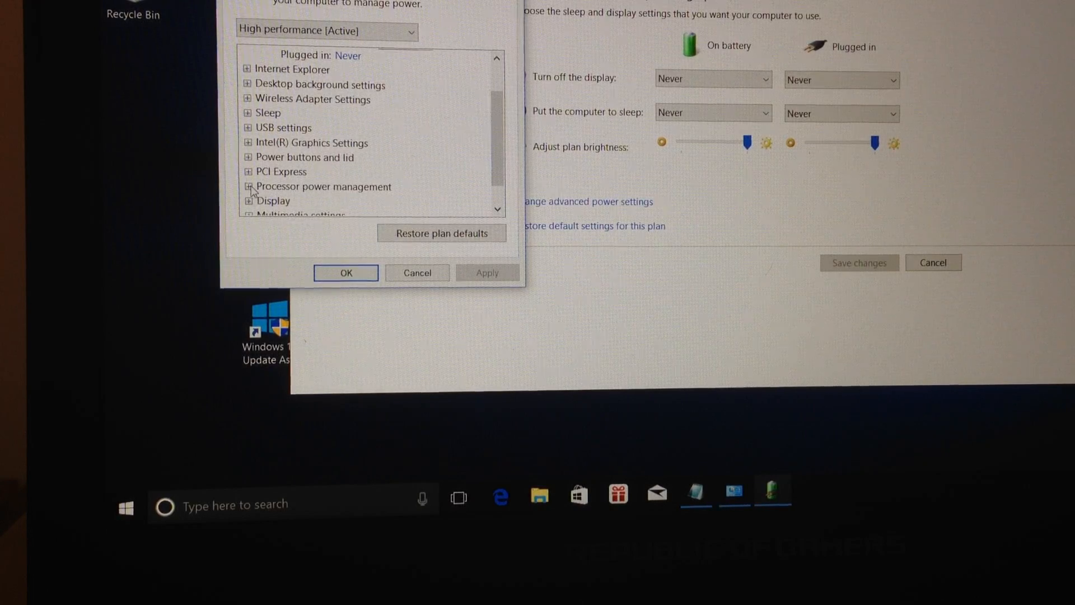
{"action": "left_click", "coordinate": [248, 171]}
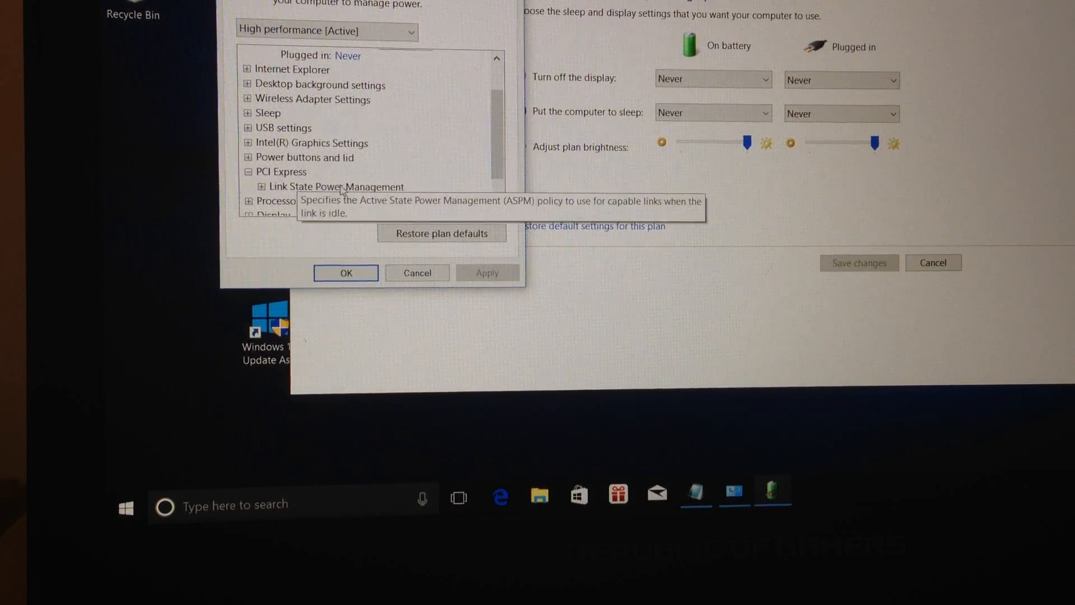
{"action": "mouse_move", "coordinate": [267, 197]}
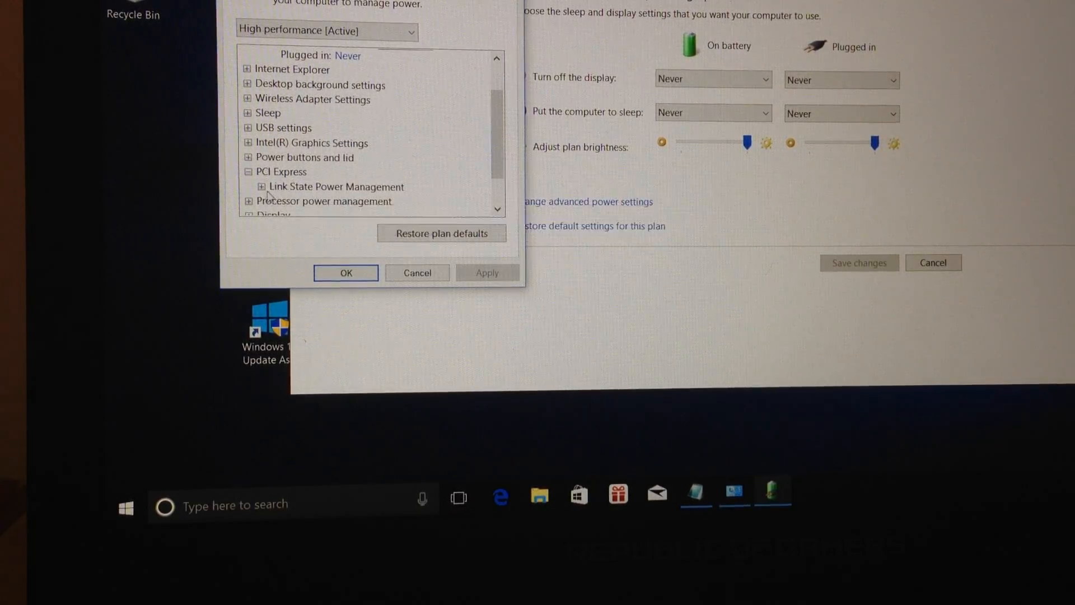
{"action": "mouse_move", "coordinate": [336, 187]}
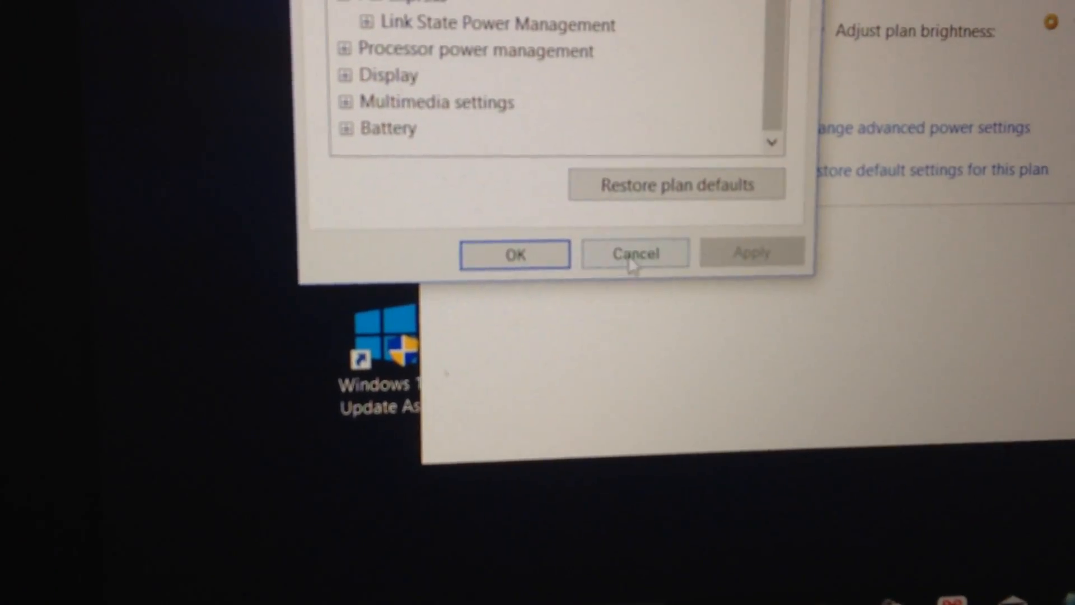
{"action": "left_click", "coordinate": [634, 253]}
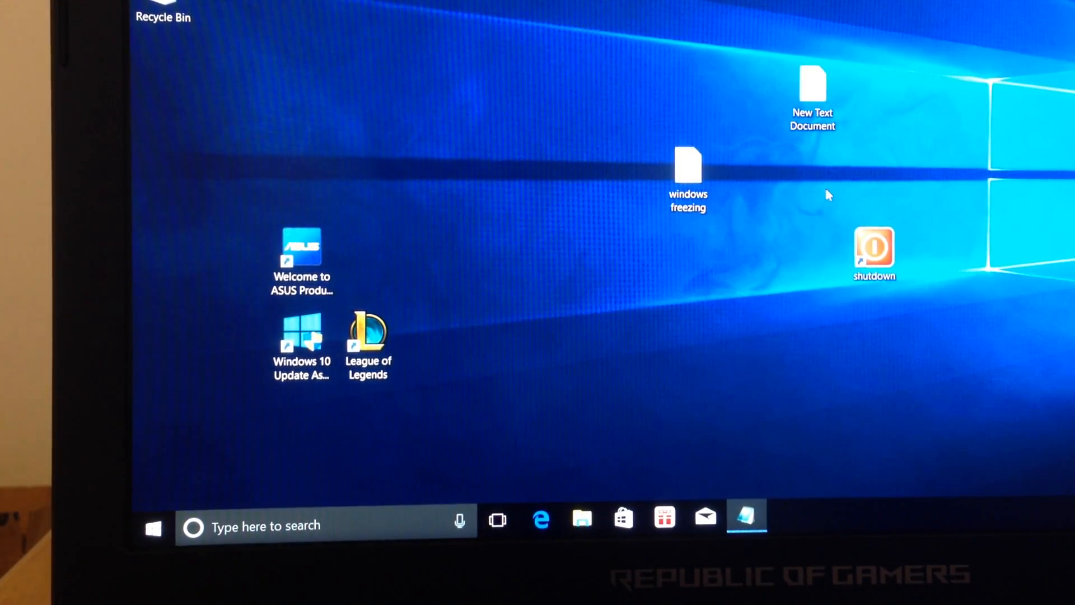
{"action": "mouse_move", "coordinate": [733, 185]}
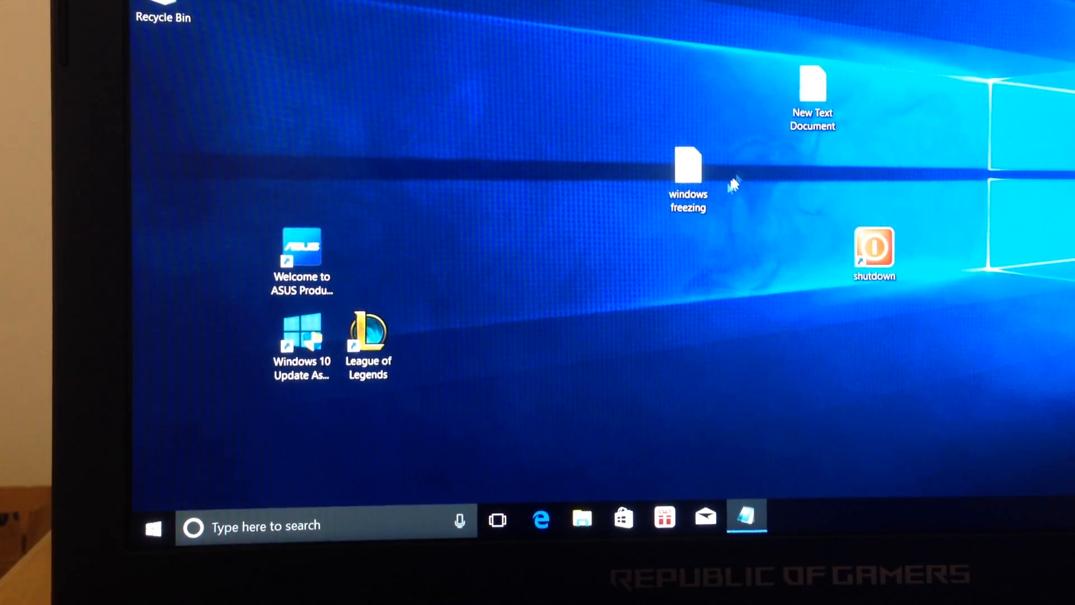
{"action": "double_click", "coordinate": [687, 165]}
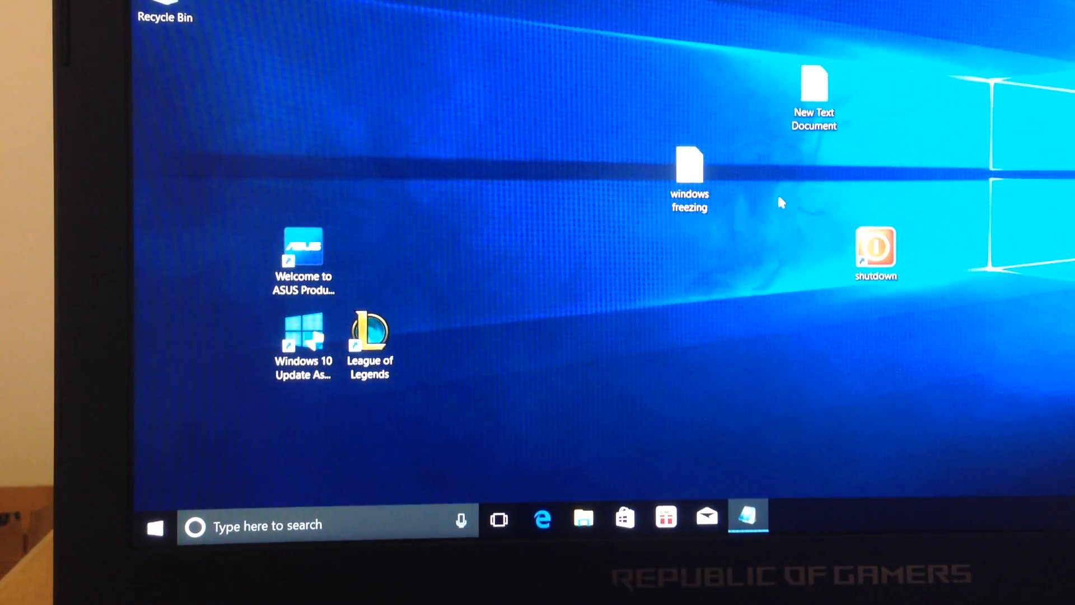
{"action": "mouse_move", "coordinate": [763, 204]}
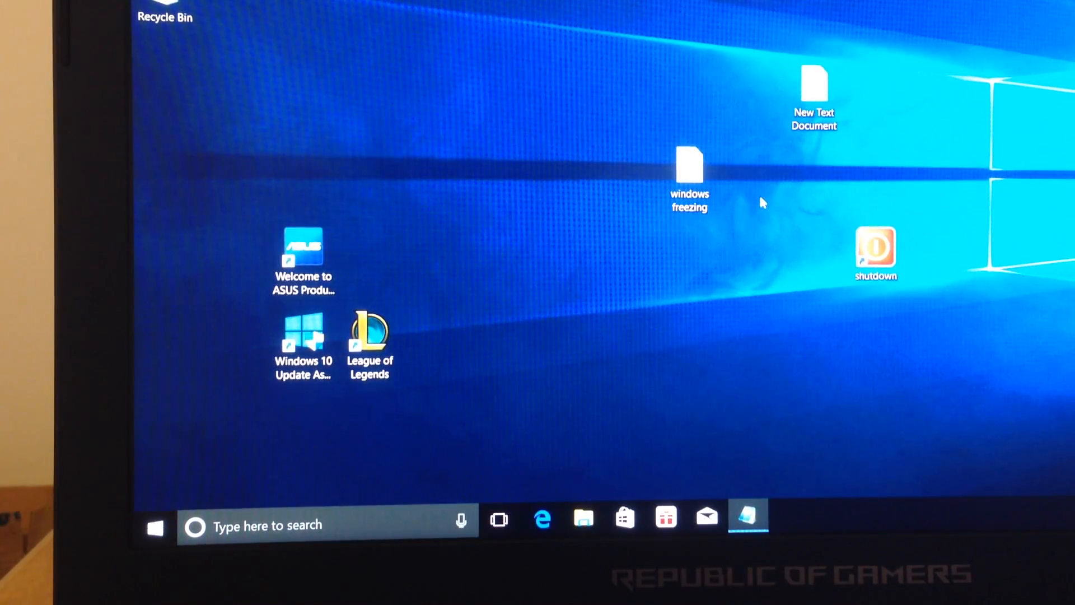
{"action": "mouse_move", "coordinate": [509, 149]}
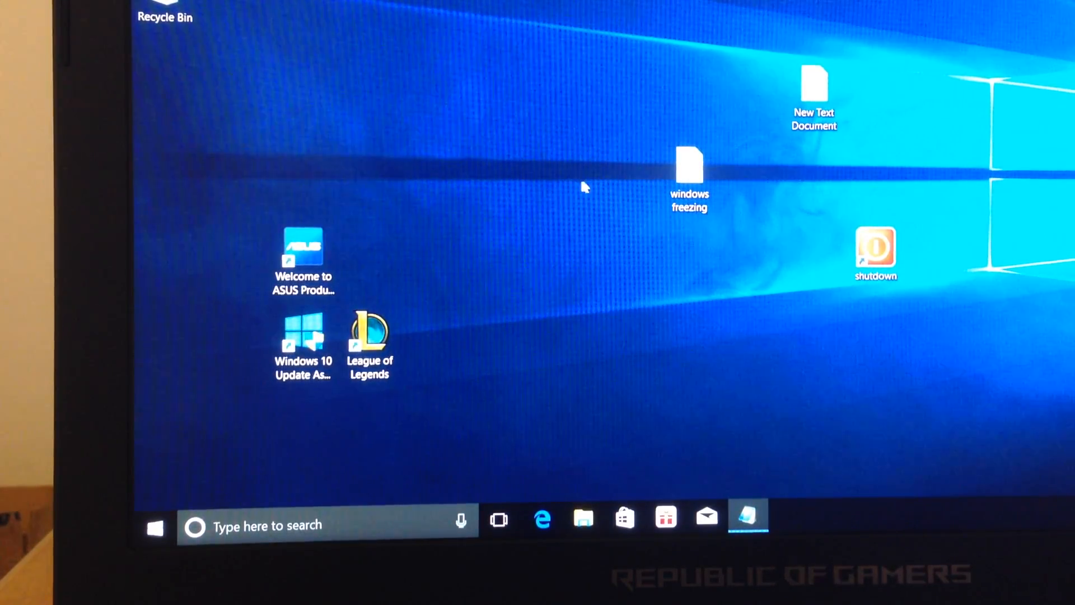
{"action": "mouse_move", "coordinate": [603, 309]}
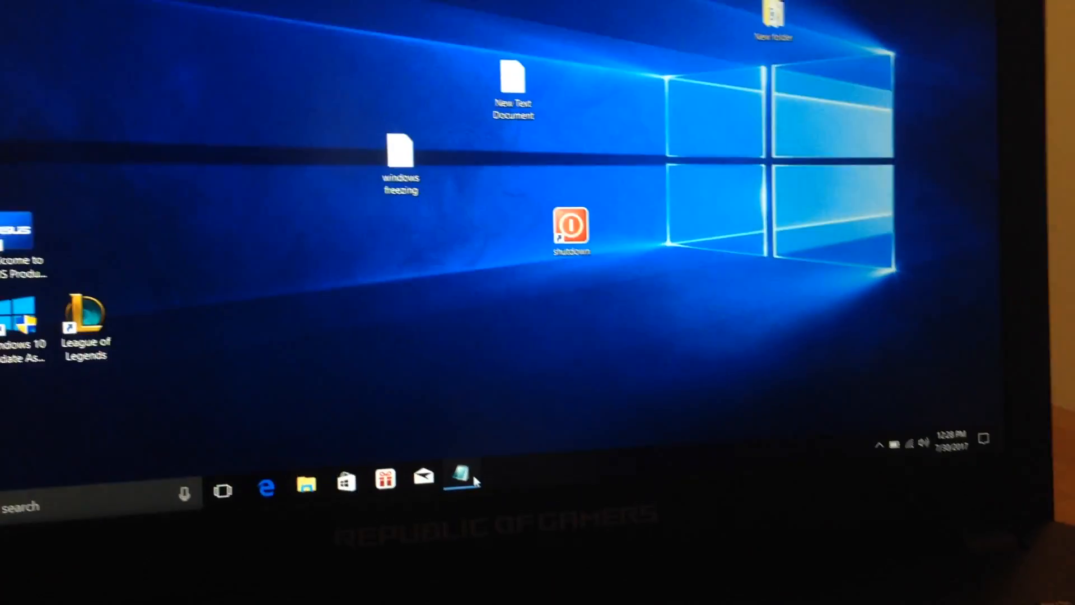
Restart the laptop into the ASUS UEFI BIOS EZ Mode screen
{"action": "double_click", "coordinate": [571, 226]}
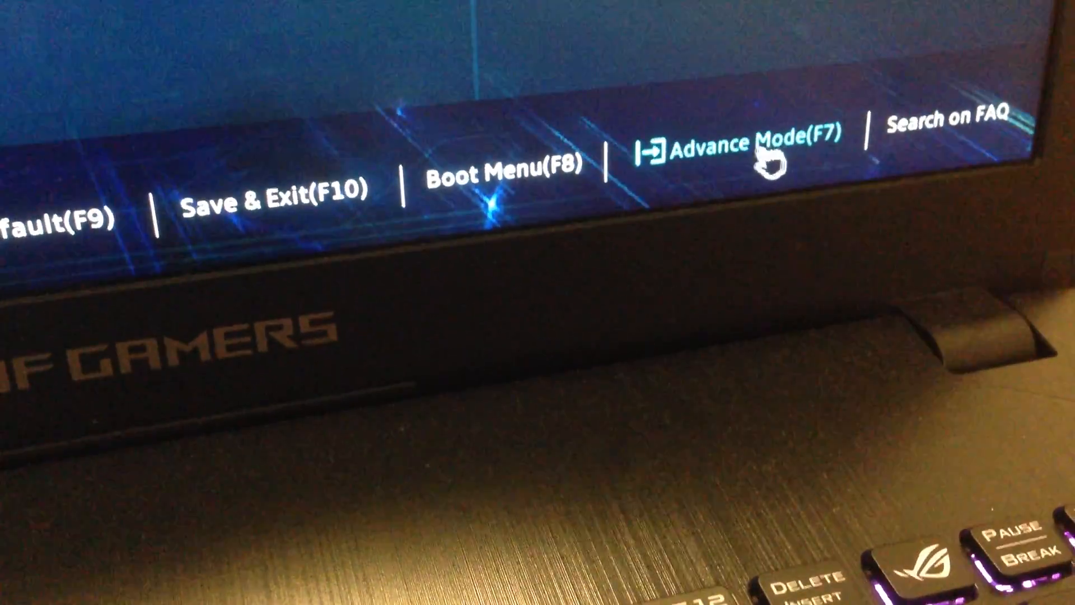
Switch the BIOS to Advanced Mode and show the Security page
{"action": "left_click", "coordinate": [754, 147]}
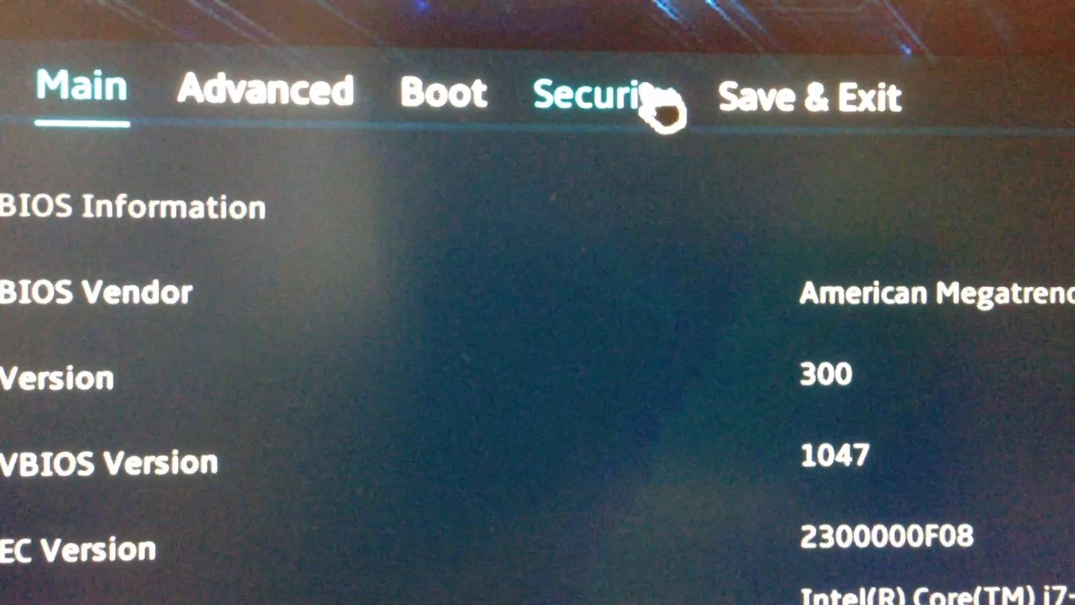
{"action": "left_click", "coordinate": [610, 95]}
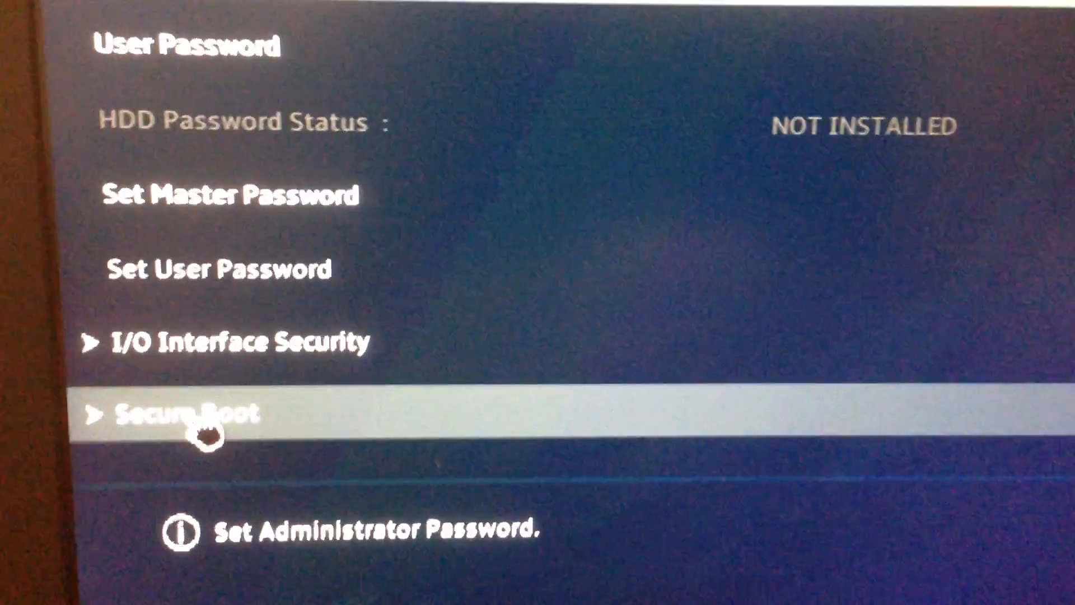
Open Secure Boot settings and choose Disabled for Secure Boot Control
{"action": "left_click", "coordinate": [192, 413]}
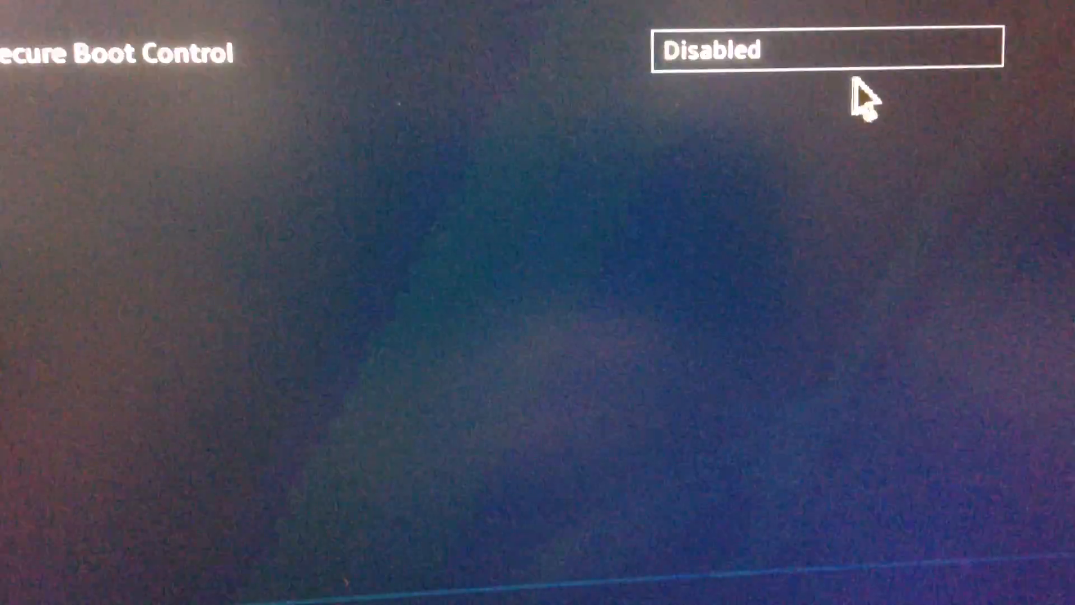
{"action": "left_click", "coordinate": [816, 50]}
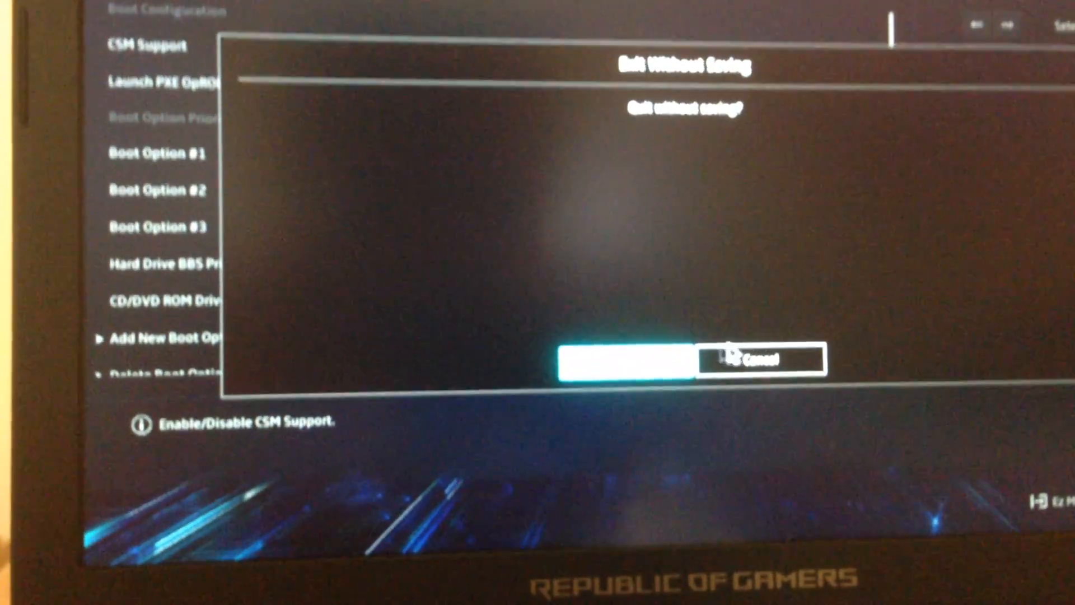
Cancel the Exit Without Saving prompt to keep the CSM Support change
{"action": "left_click", "coordinate": [620, 357]}
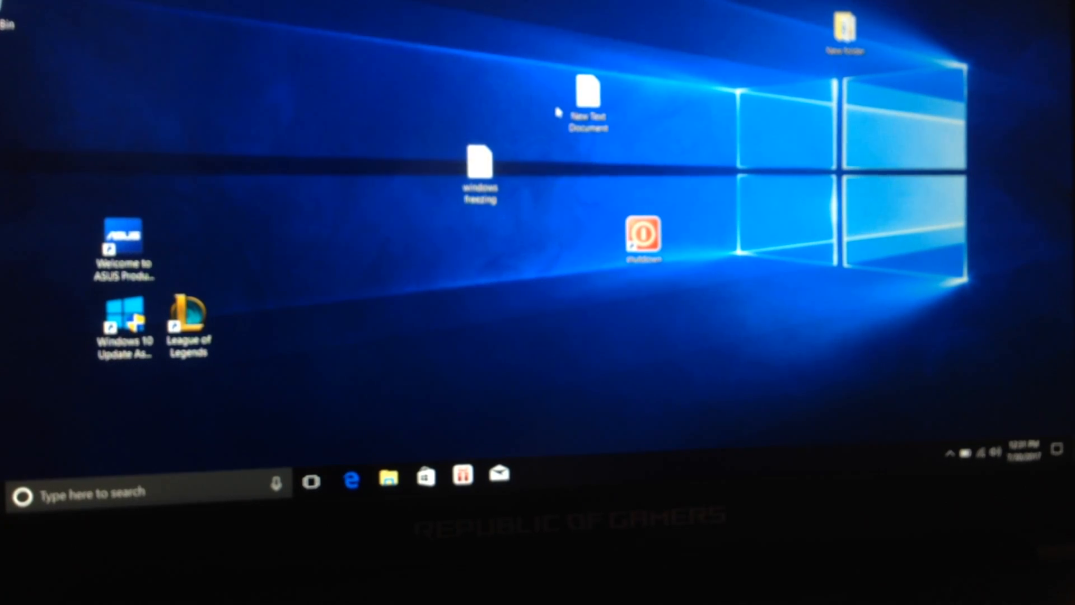
{"action": "mouse_move", "coordinate": [452, 134]}
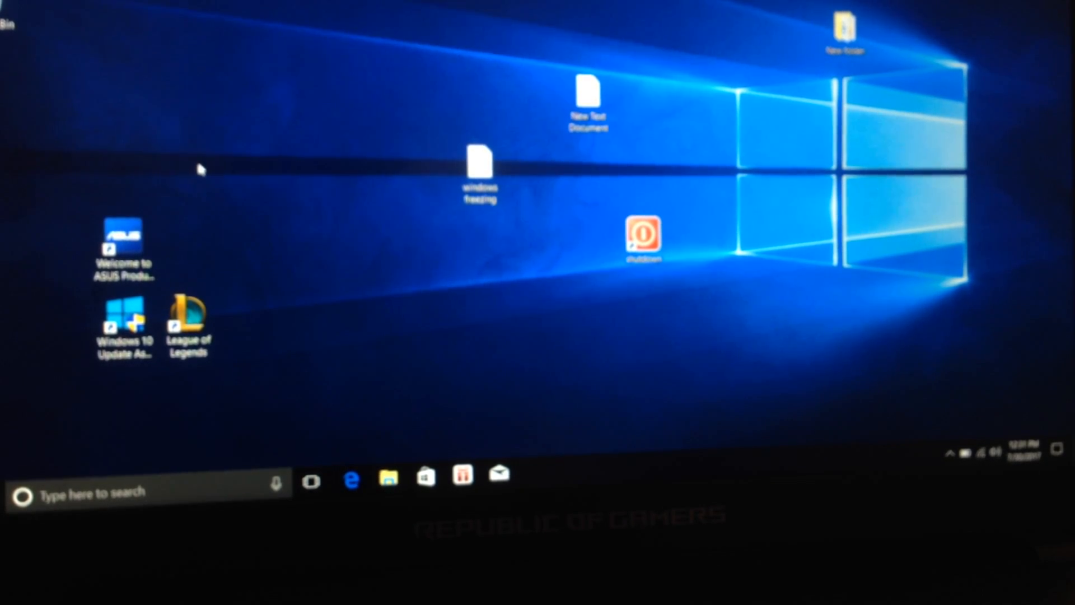
{"action": "mouse_move", "coordinate": [384, 238]}
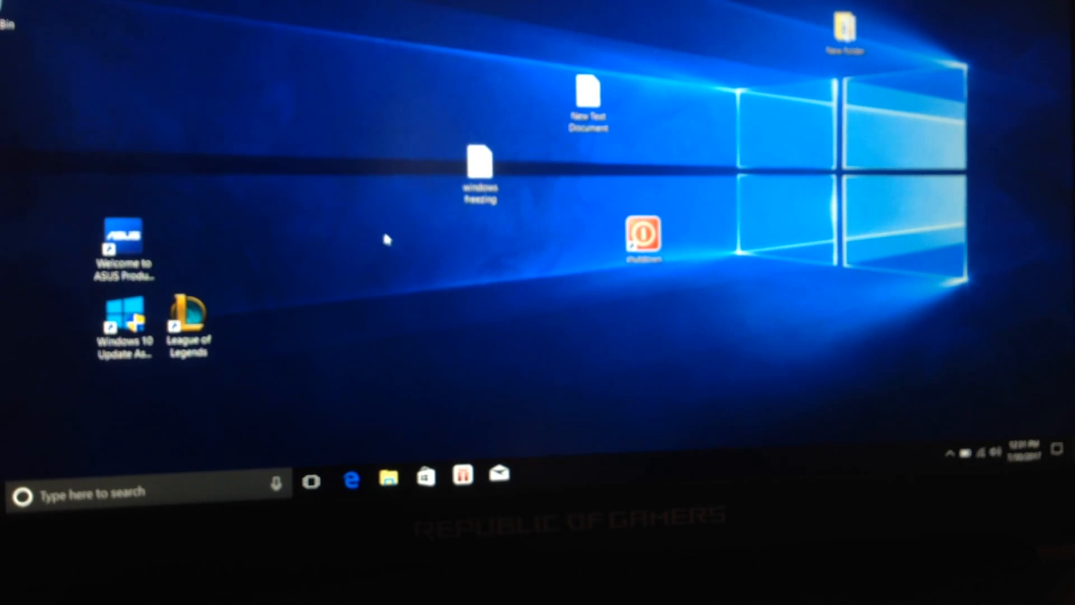